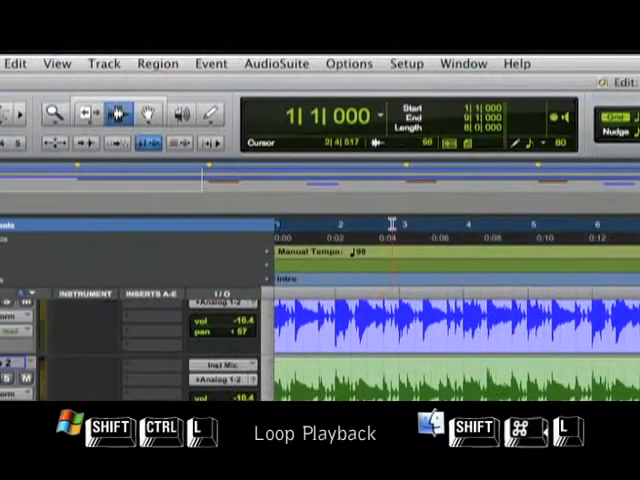
# - Reveal the Options menu listing playback settings such as Loop Playback
pyautogui.click(348, 64)
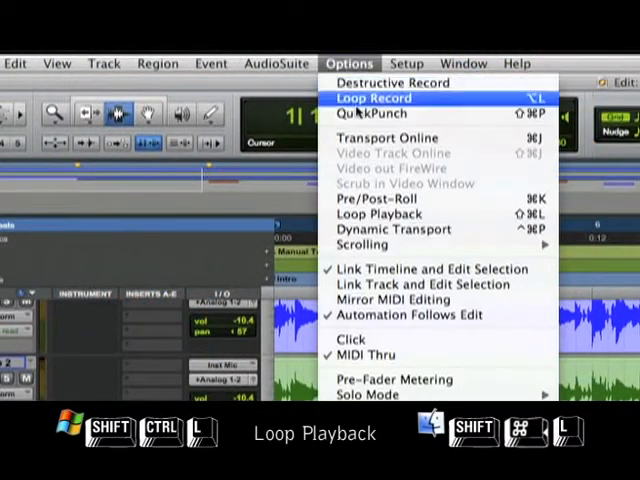